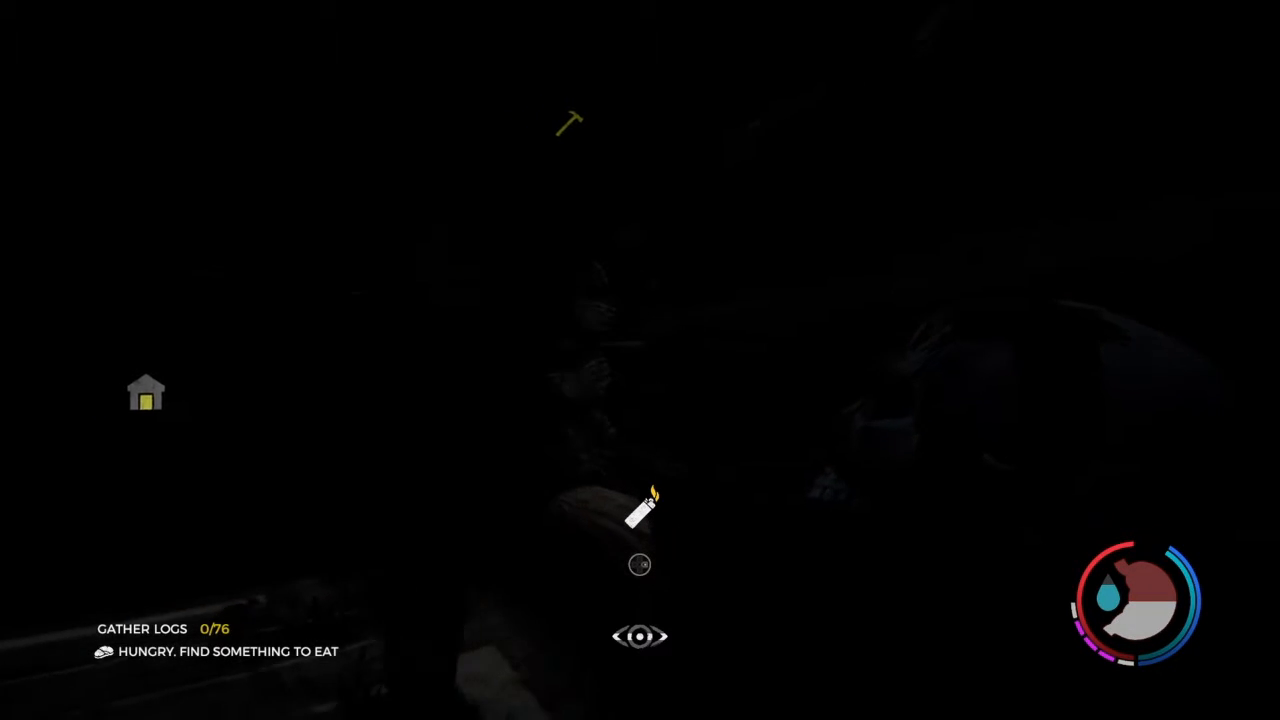
pyautogui.moveTo(640, 360)
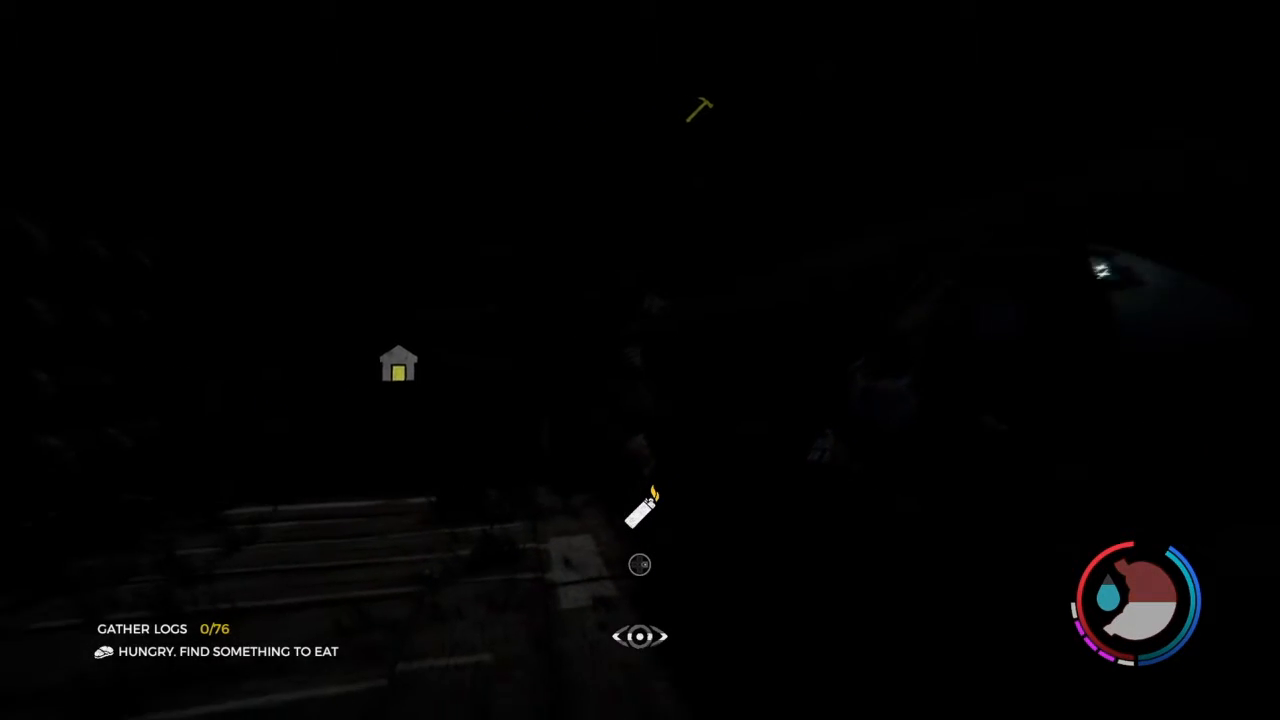